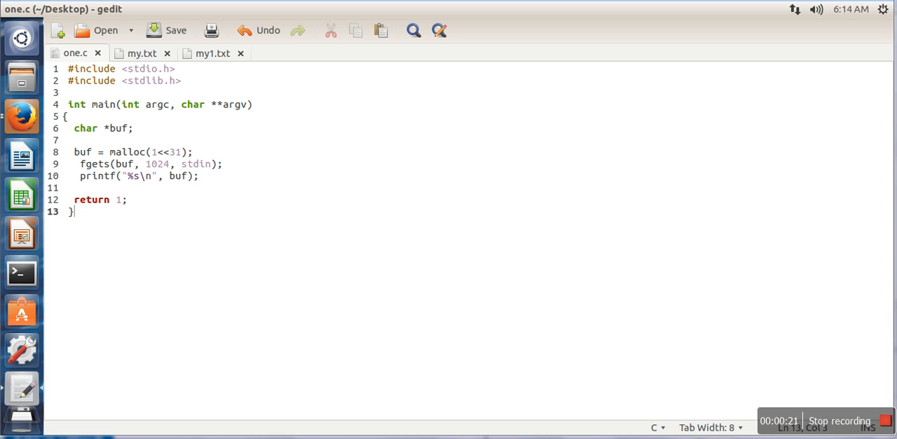
pyautogui.moveTo(21, 274)
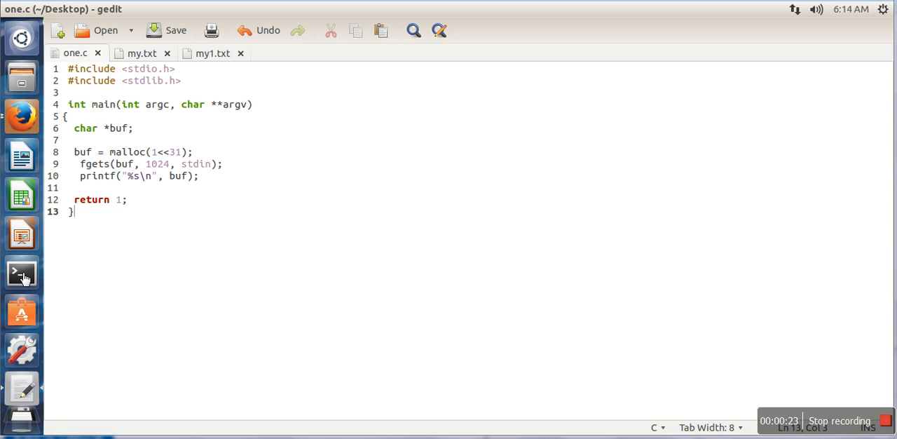
# Open a terminal in the Desktop folder and compile one.c with gcc -g.
pyautogui.click(21, 274)
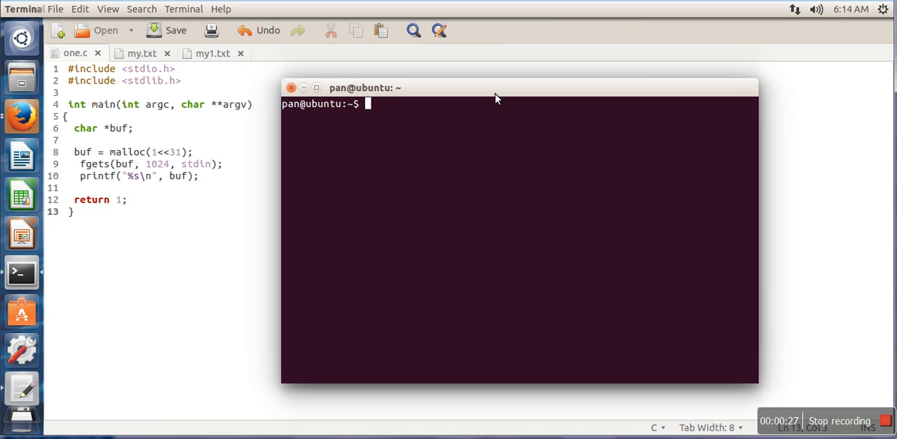
pyautogui.write('cd Desktop/')
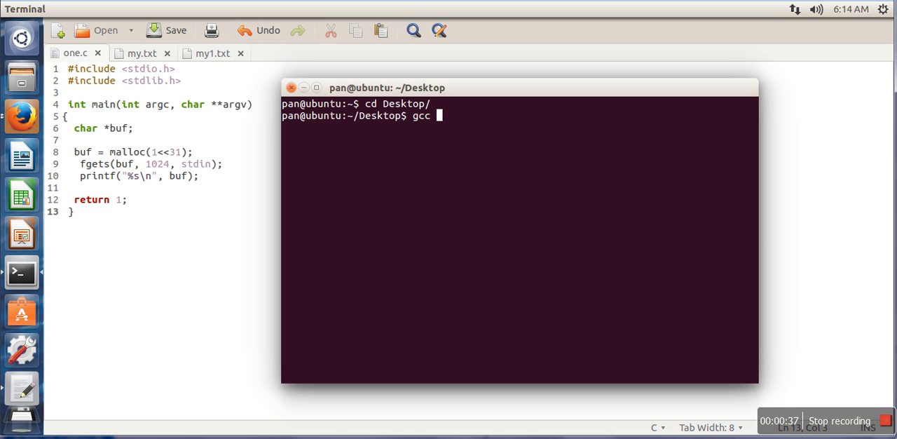
pyautogui.write('-g')
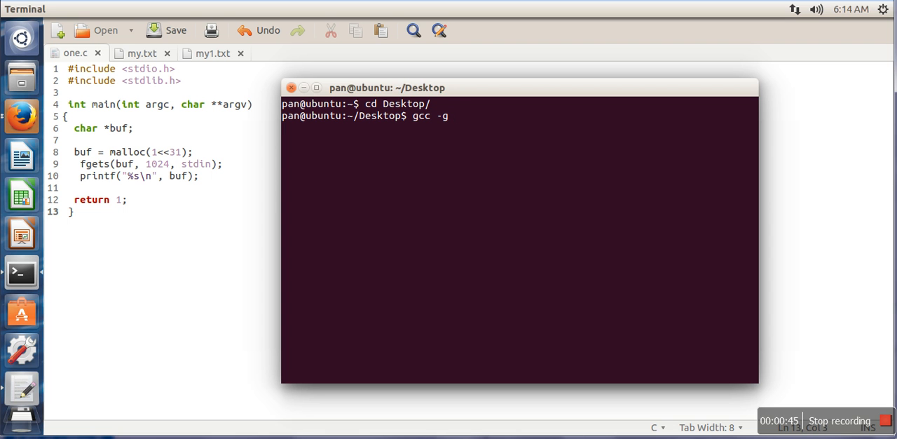
pyautogui.press('Return')
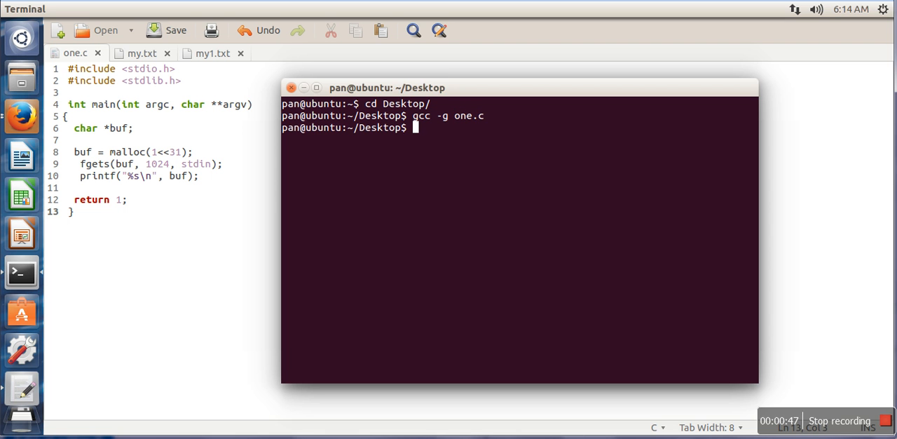
pyautogui.write('.')
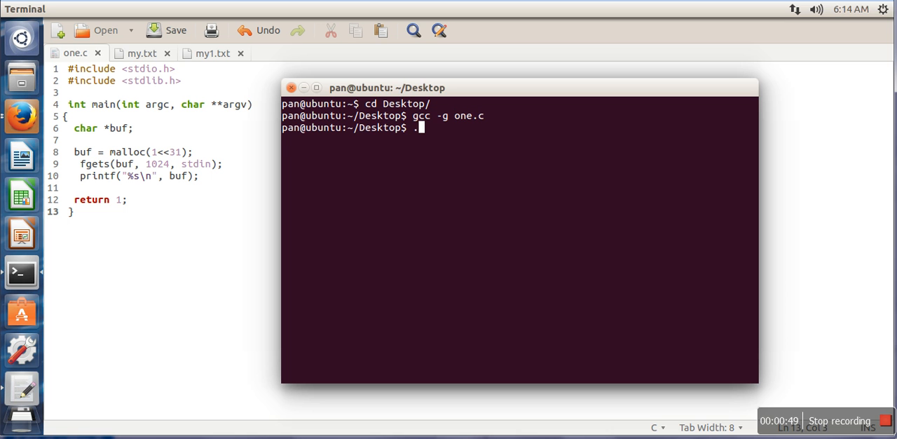
# Run ./a.out, enter a hello line, hit the segmentation fault, and return to one.c.
pyautogui.press('Return')
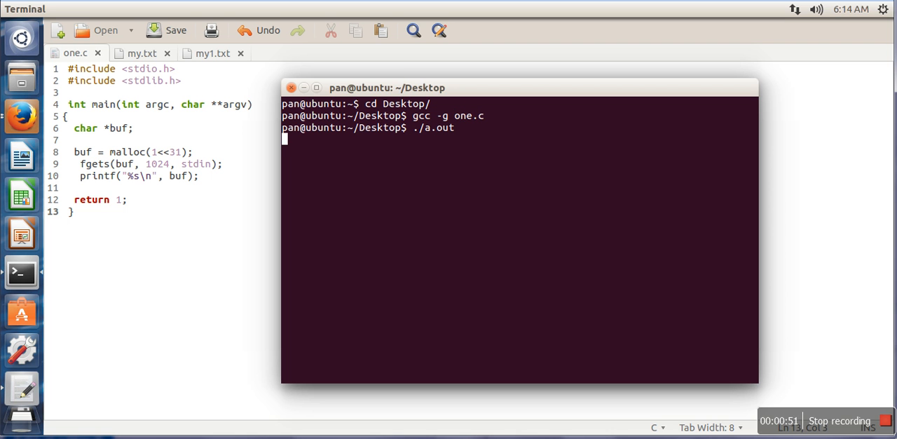
pyautogui.write('h')
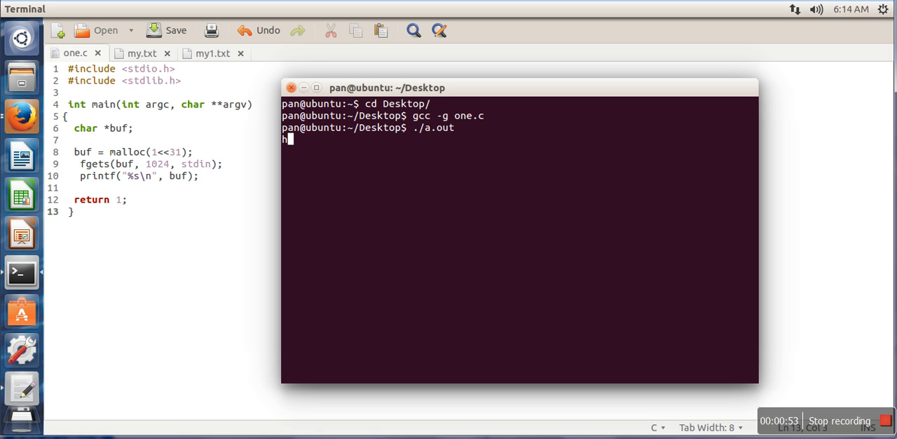
pyautogui.write('ello w')
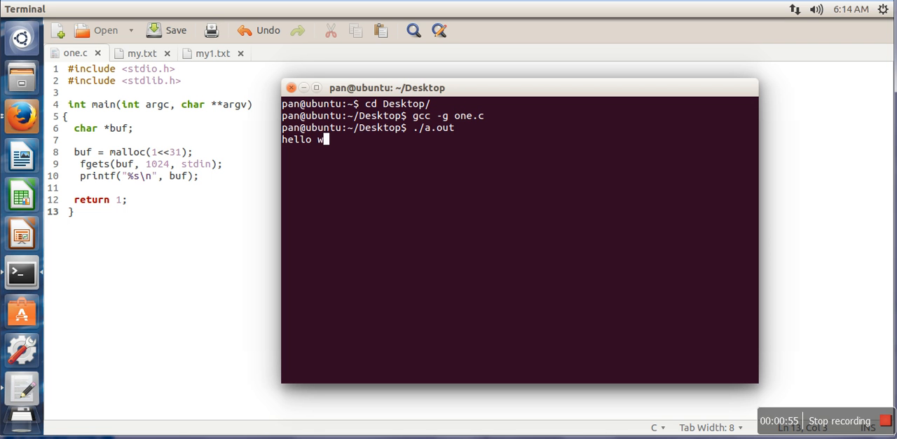
pyautogui.write('ja')
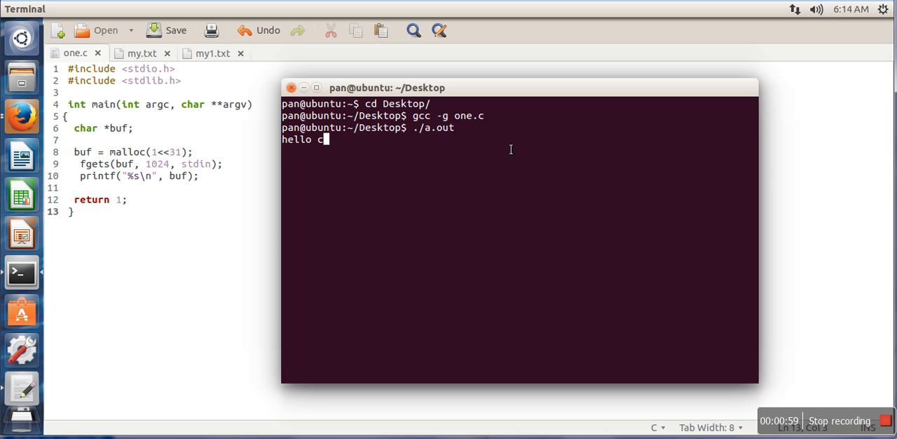
pyautogui.moveTo(317, 147)
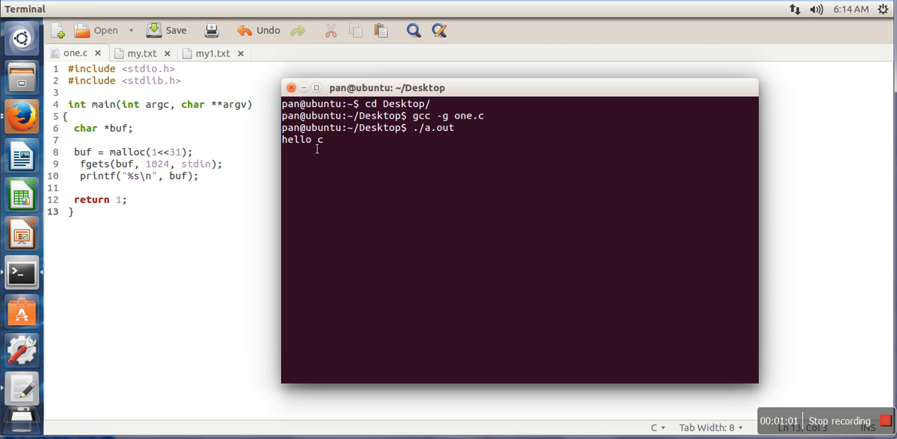
pyautogui.moveTo(118, 134)
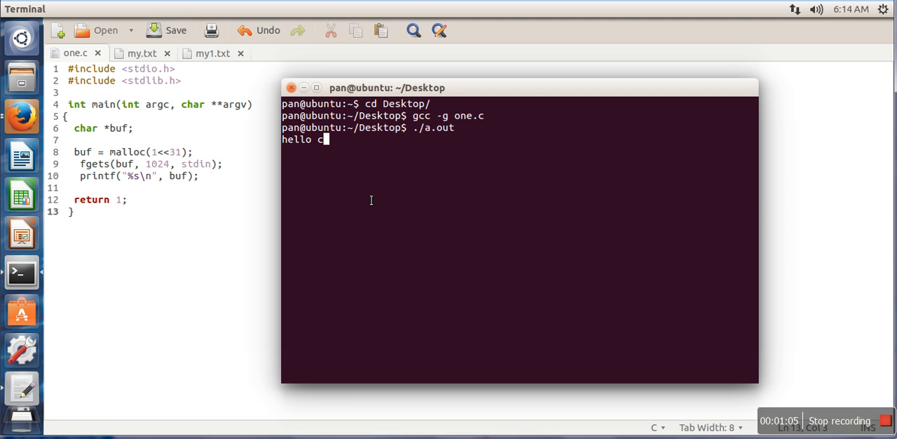
pyautogui.press('Return')
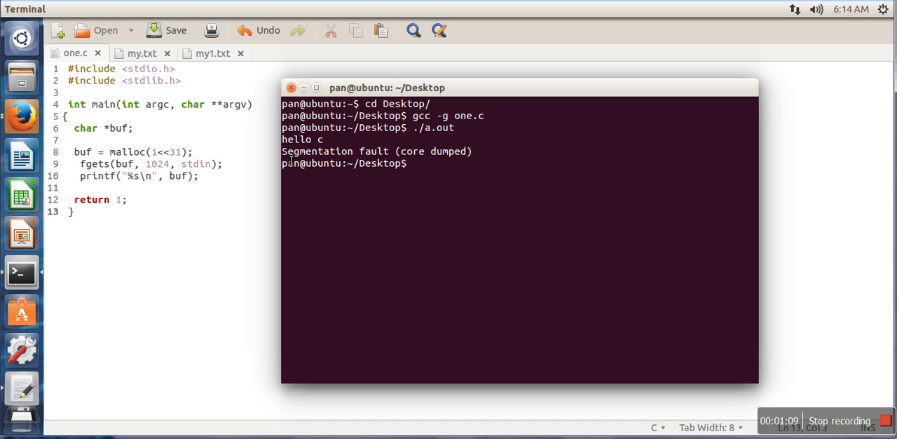
pyautogui.doubleClick(337, 152)
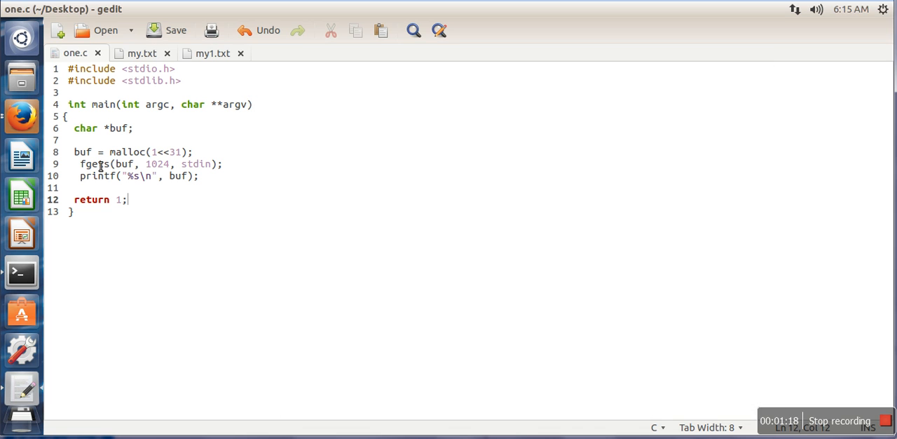
pyautogui.click(74, 127)
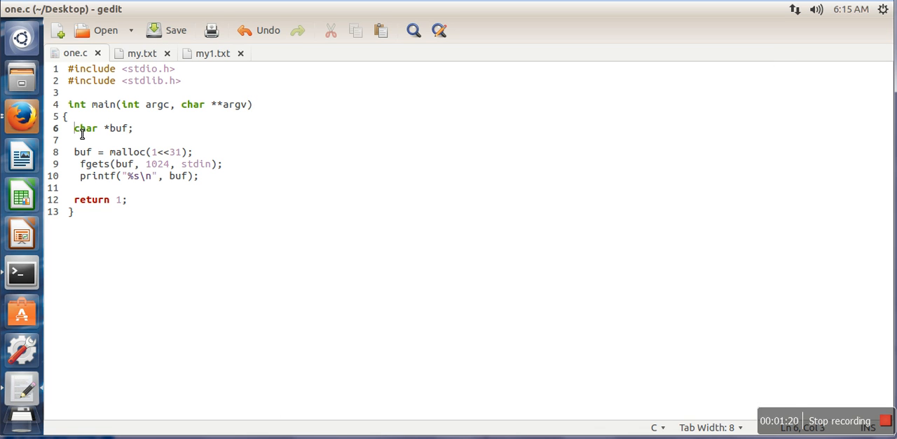
pyautogui.tripleClick(102, 128)
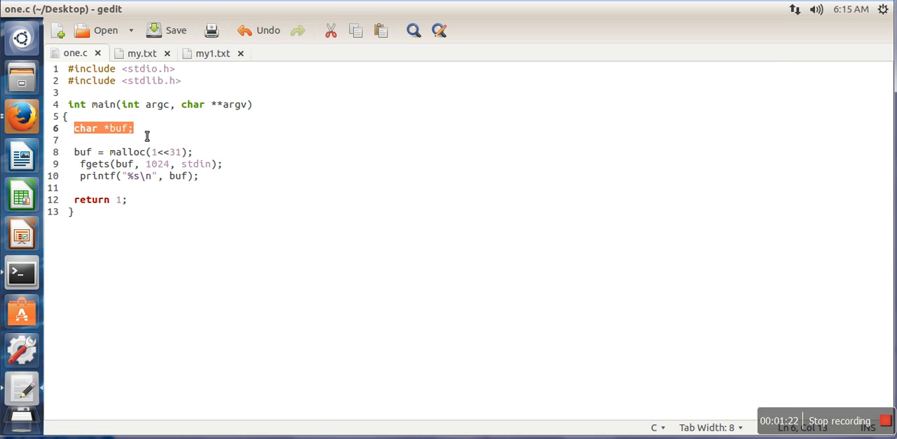
pyautogui.doubleClick(128, 151)
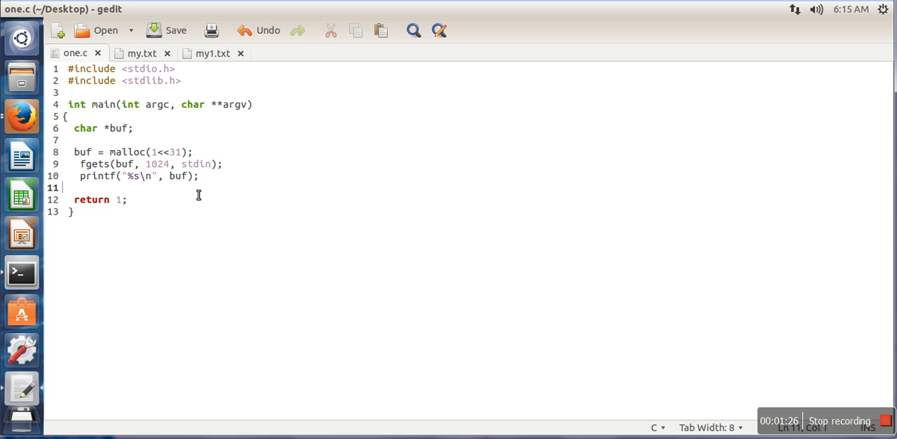
pyautogui.moveTo(210, 157)
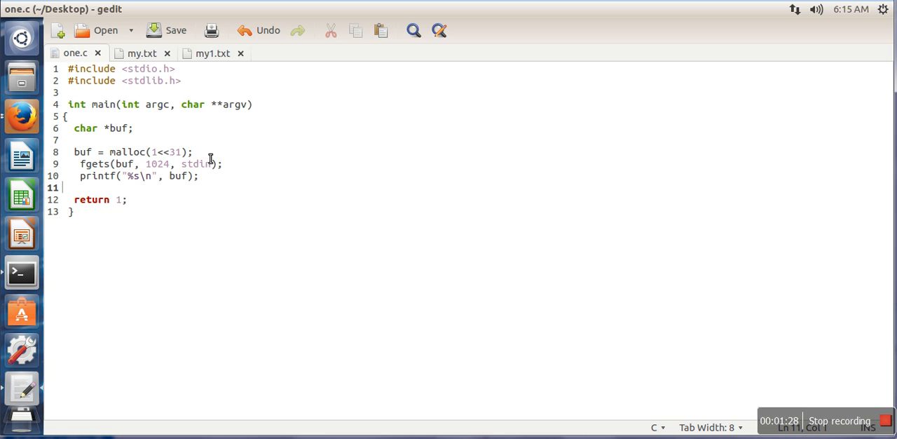
# Add a temporary comment below the malloc line spelling out the 1 followed by zeros size as 4gb.
pyautogui.press('Return')
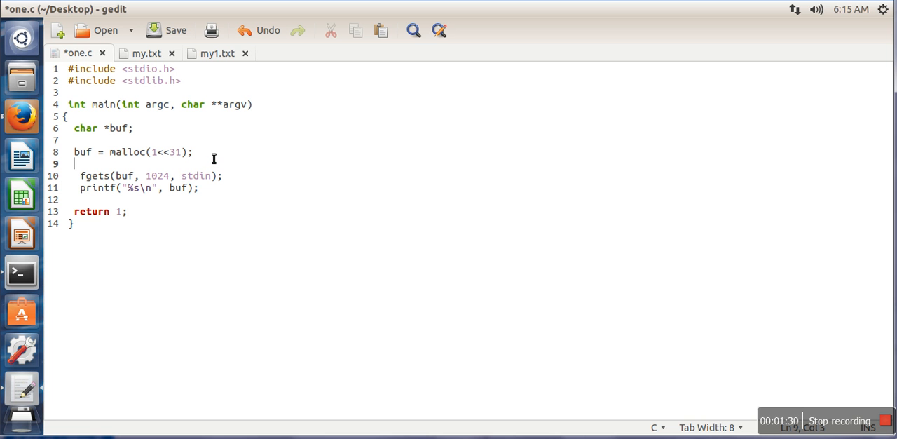
pyautogui.write('//')
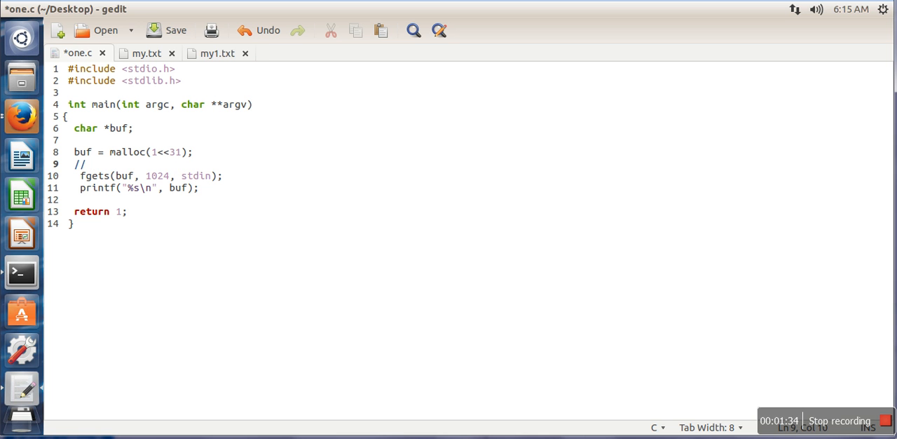
pyautogui.write('0000000000000000000000000000')
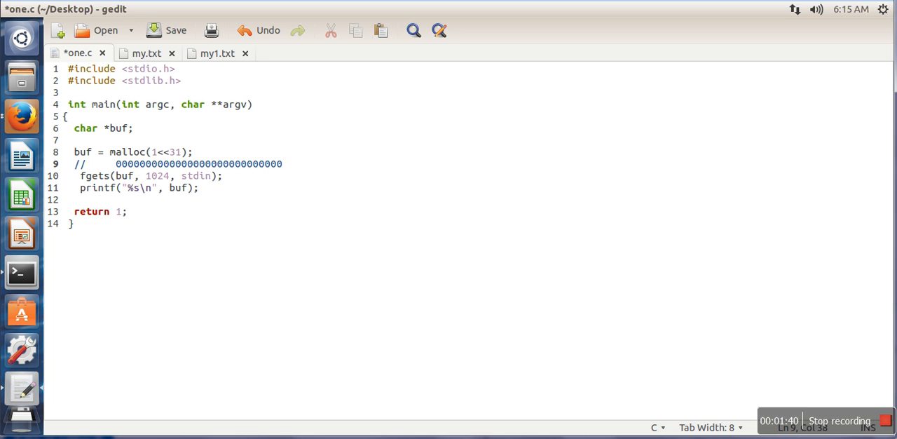
pyautogui.write('1')
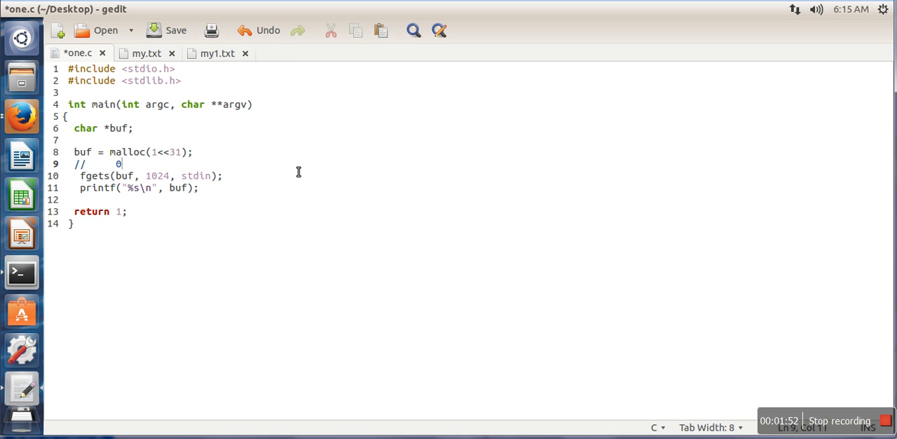
pyautogui.write('000000000000')
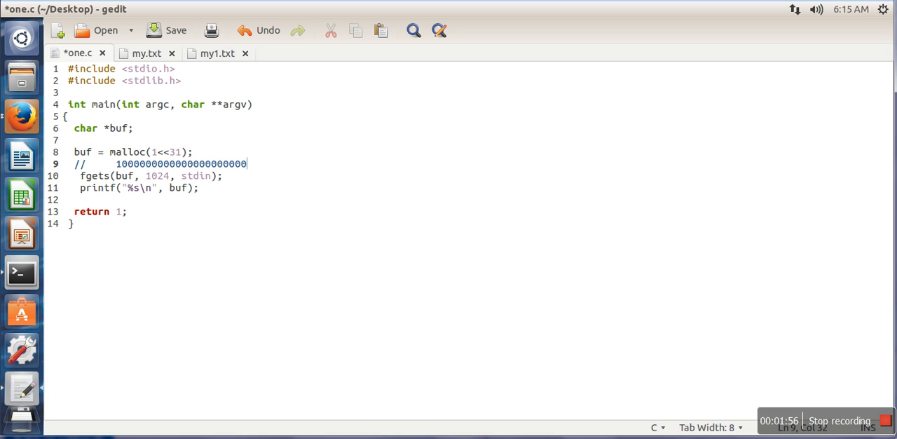
pyautogui.write('000000000')
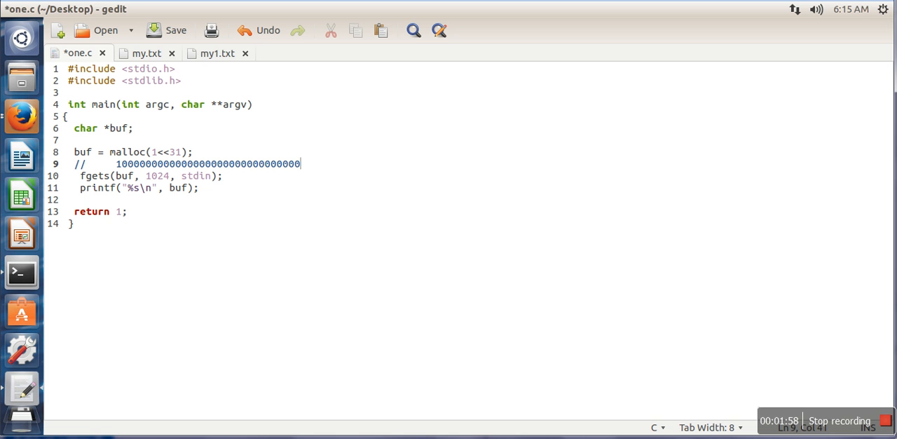
pyautogui.moveTo(301, 163); pyautogui.dragTo(140, 151)
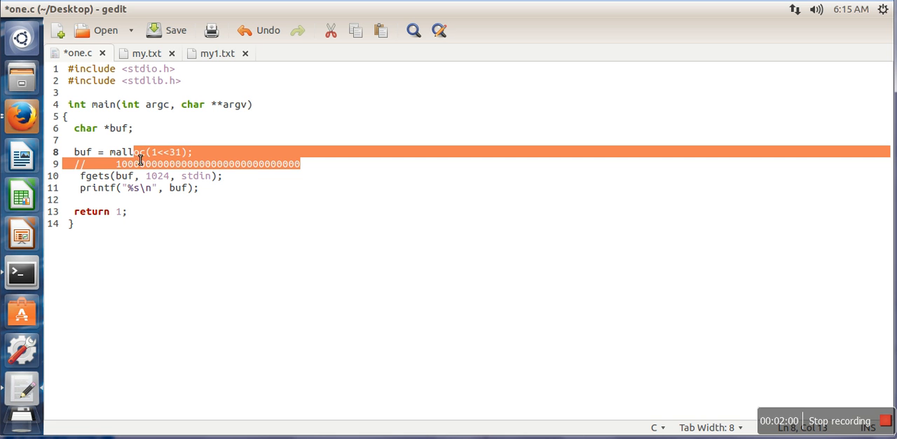
pyautogui.click(302, 163)
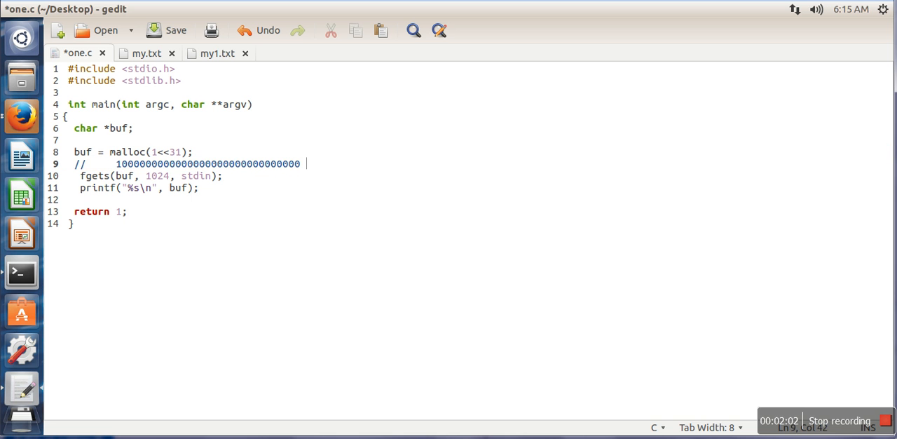
pyautogui.write('4gb')
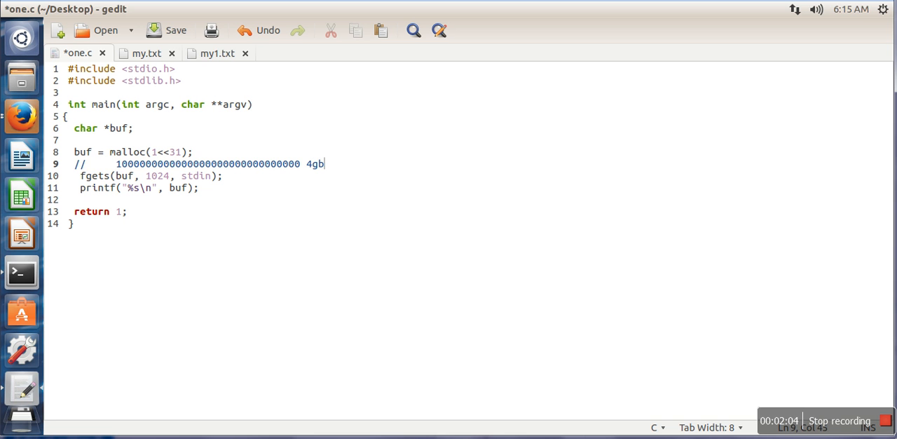
pyautogui.moveTo(300, 154)
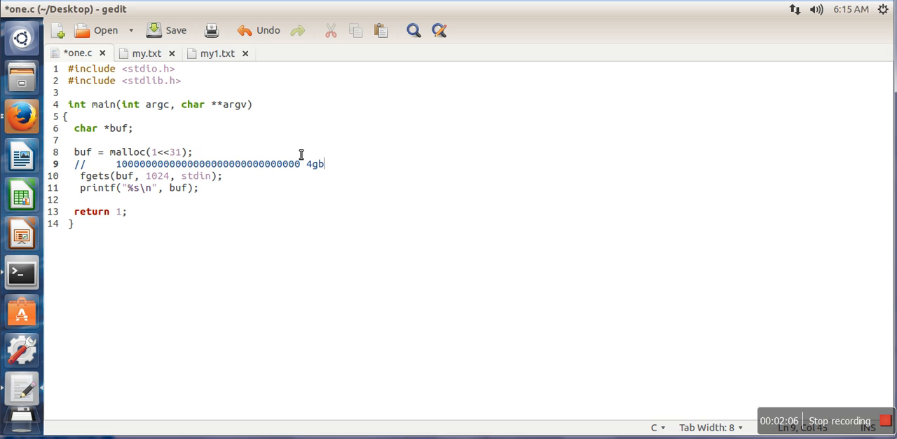
# Select and delete the 4gb size comment line, leaving it blank.
pyautogui.click(308, 163)
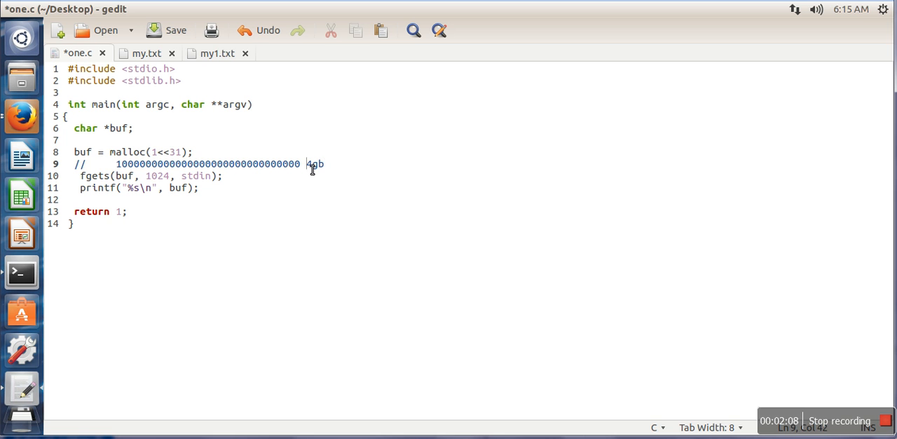
pyautogui.doubleClick(315, 163)
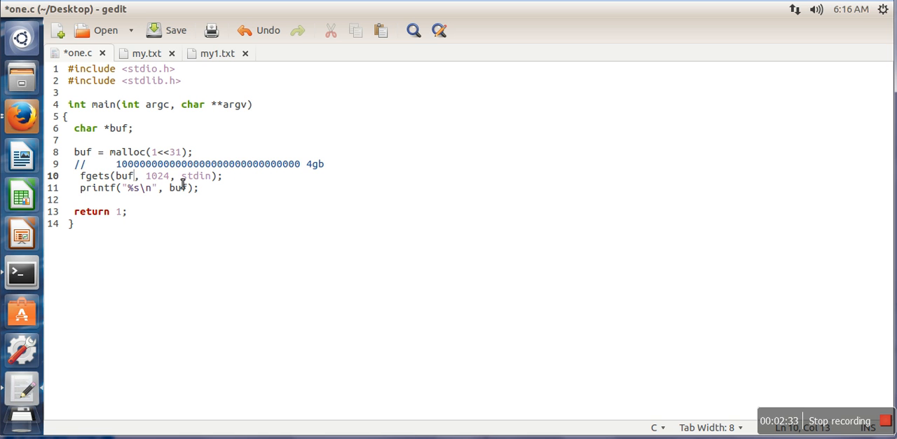
pyautogui.doubleClick(157, 176)
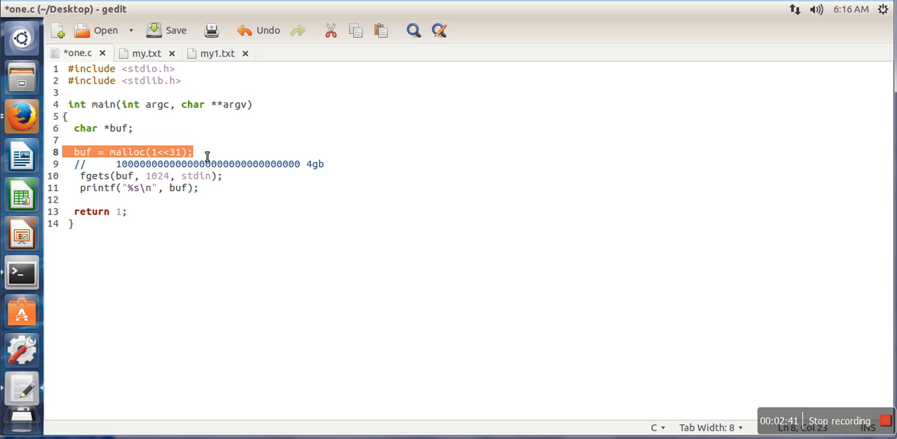
pyautogui.click(85, 162)
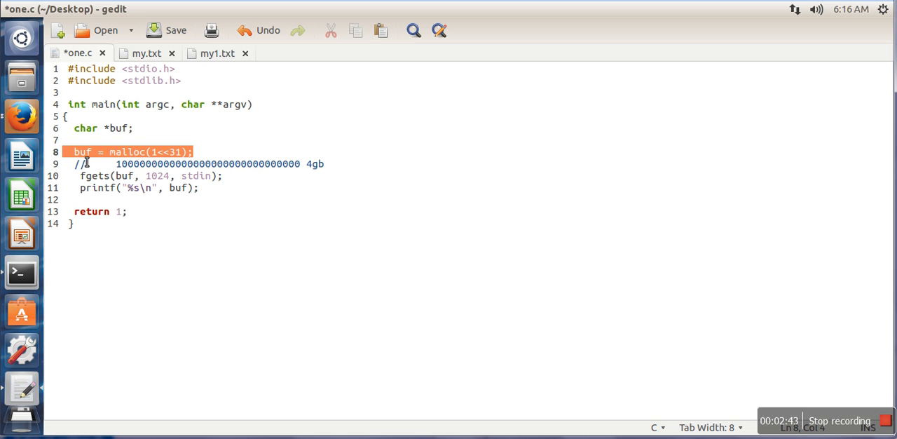
pyautogui.click(129, 188)
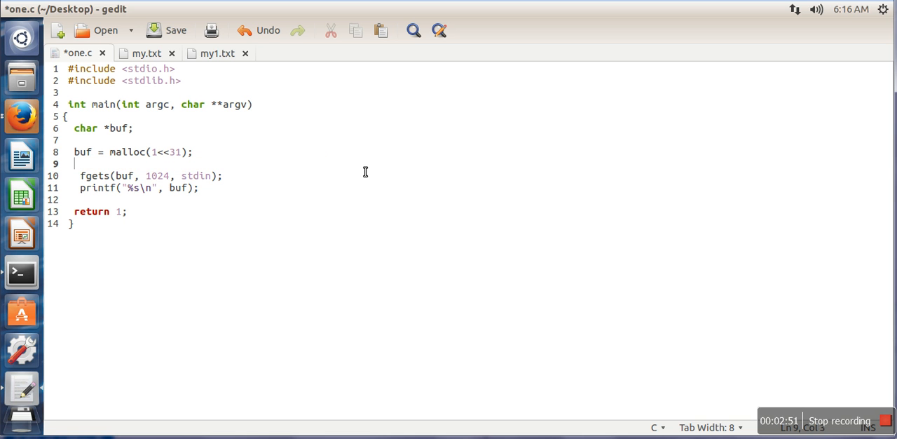
pyautogui.moveTo(49, 297)
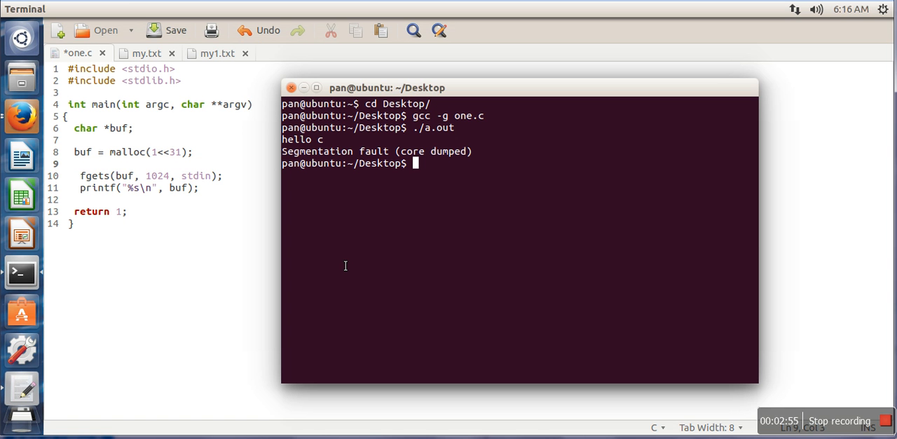
# Run a.out under gdb, enter a hello line, and reproduce the SIGSEGV inside the getline routine.
pyautogui.write('gdb')
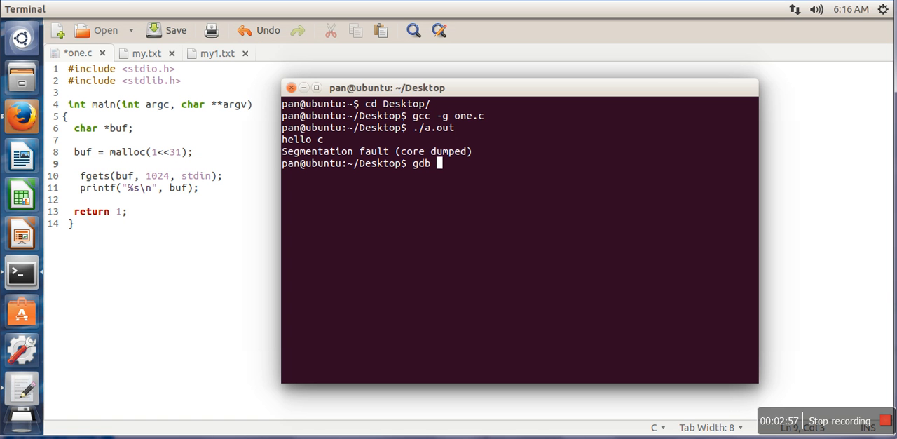
pyautogui.write('./a.out')
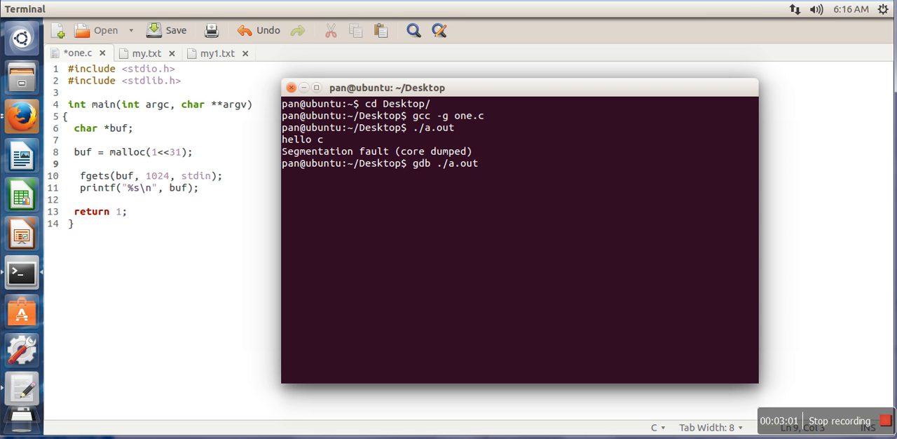
pyautogui.press('Return')
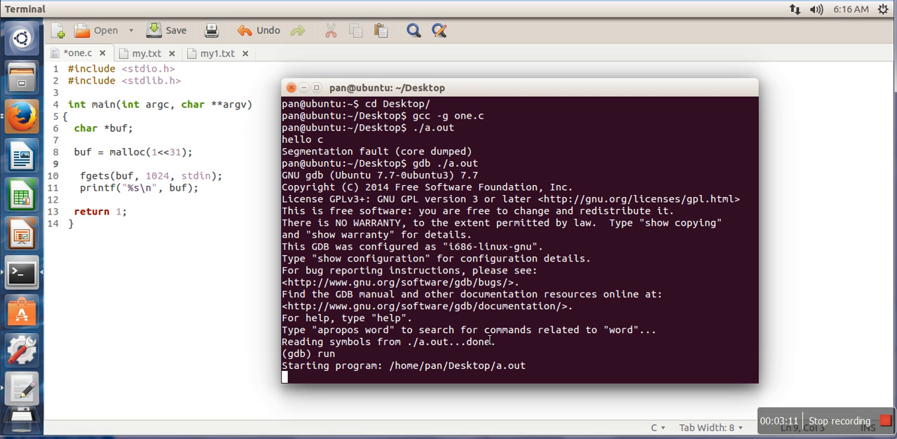
pyautogui.write('hello jc')
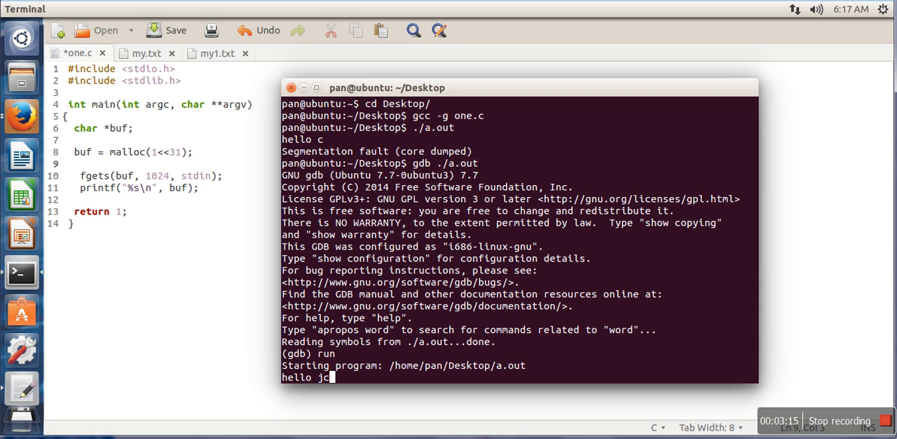
pyautogui.press('Return')
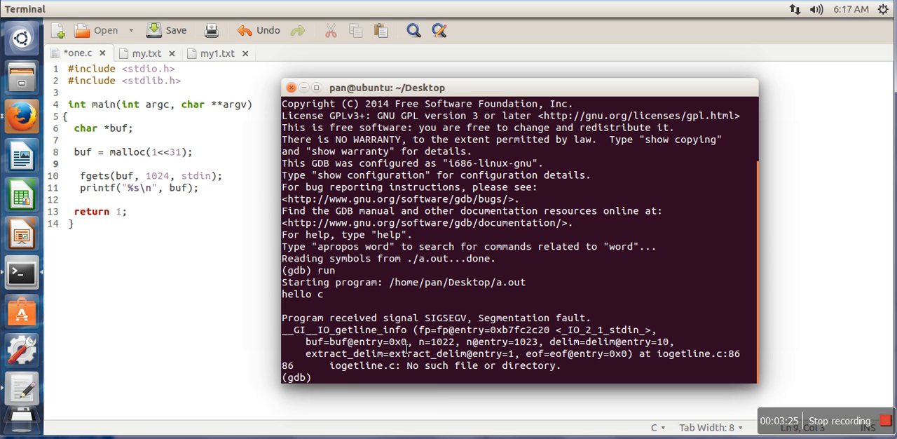
# Show gdb's backtrace of the crash and select frame 3, main's fgets call at one.c:9.
pyautogui.write('backtra')
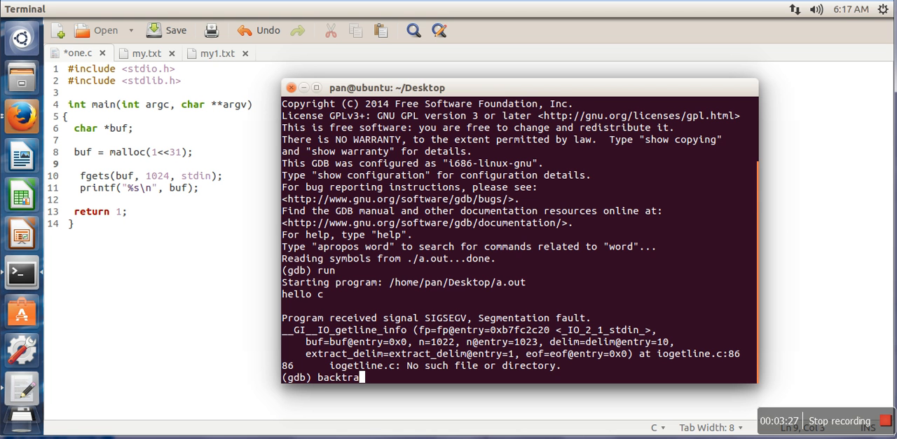
pyautogui.press('Return')
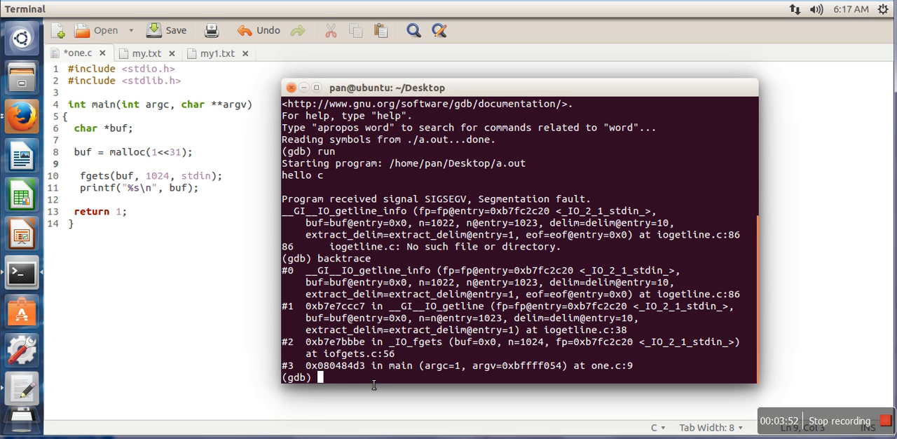
pyautogui.write('frame')
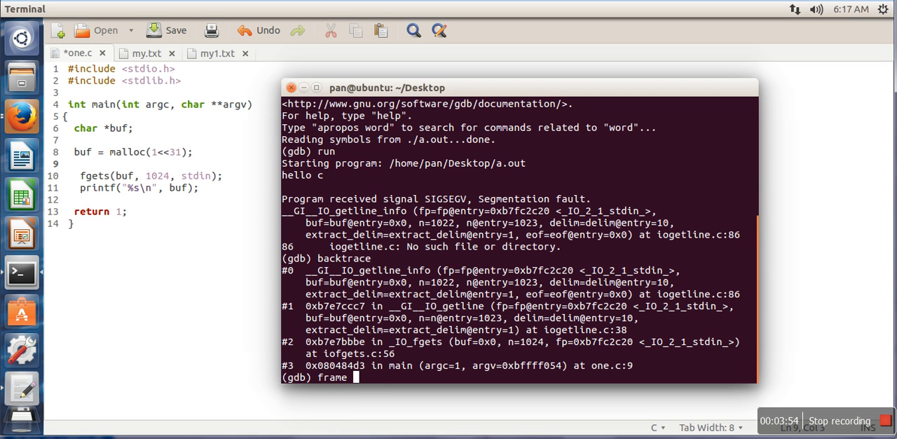
pyautogui.write('3')
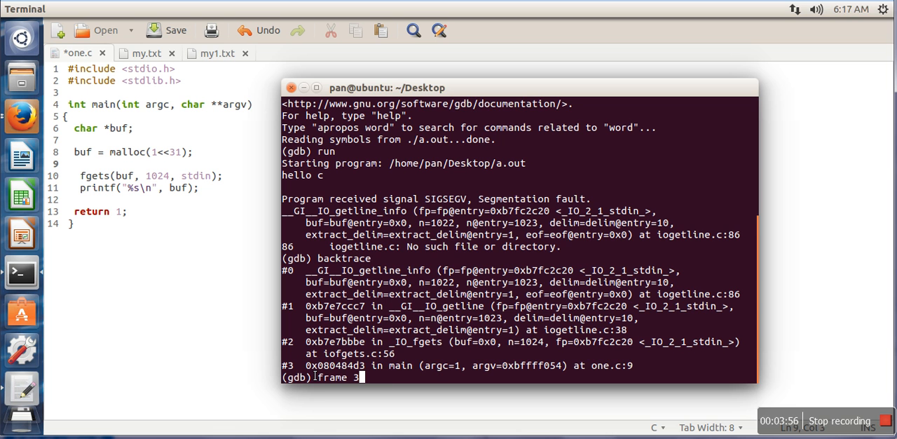
pyautogui.press('Return')
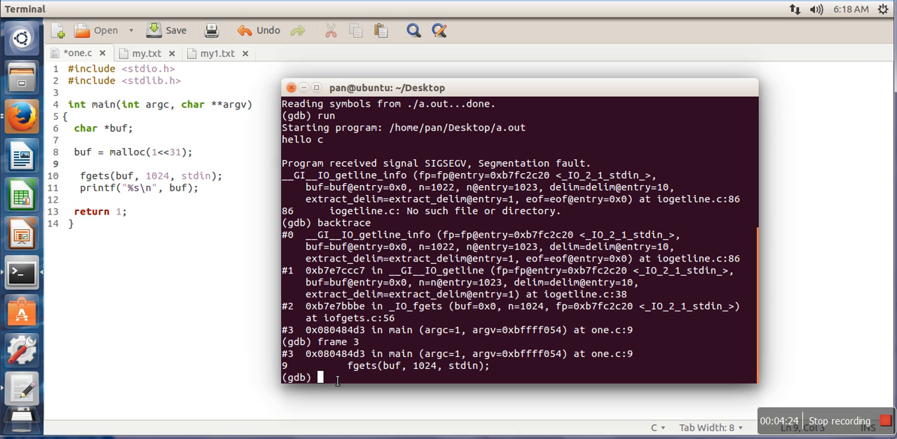
# Ask gdb to print buf, revealing it is a null pointer.
pyautogui.write('pint')
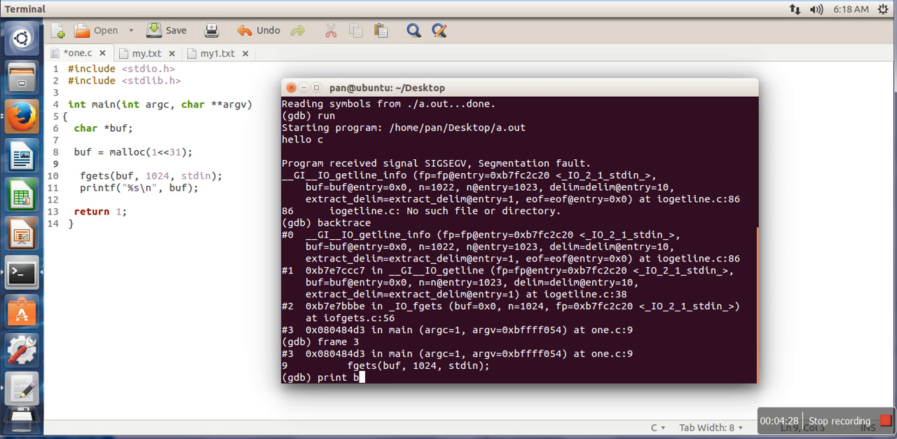
pyautogui.press('Return')
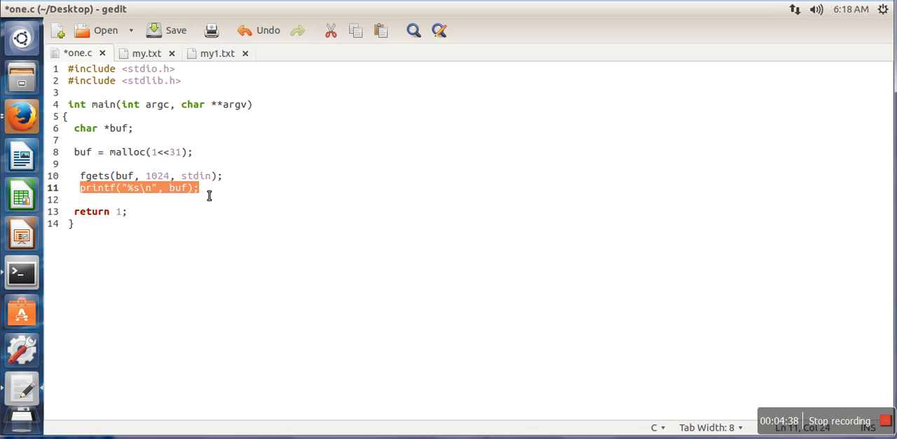
pyautogui.moveTo(181, 194)
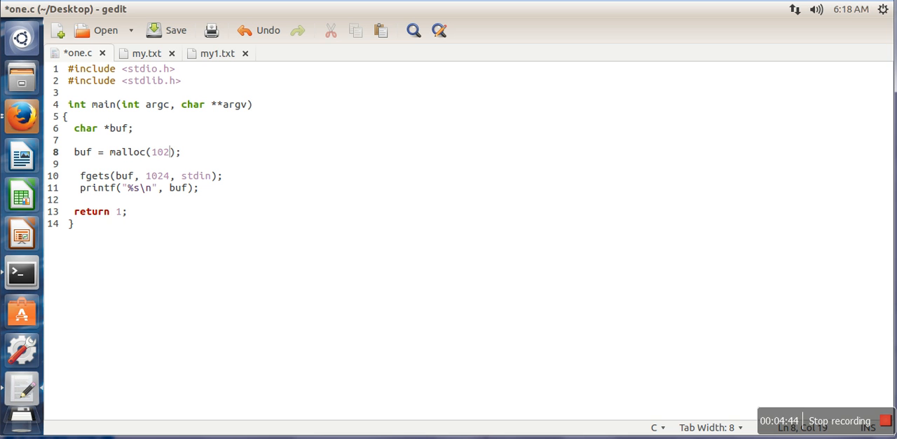
# Change the malloc size to 1024 and save one.c.
pyautogui.write('4')
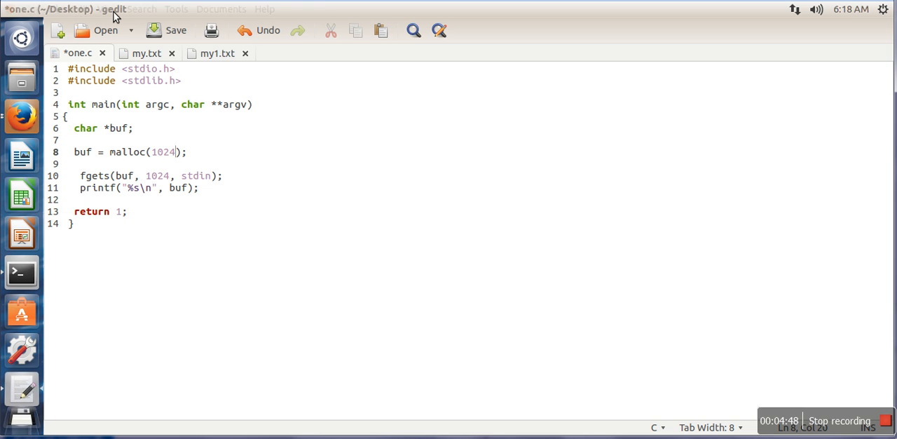
pyautogui.click(176, 31)
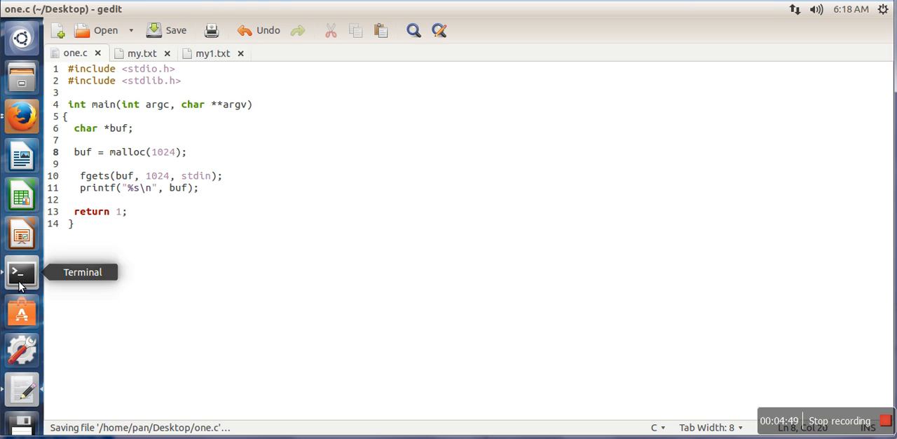
# Quit gdb, recompile one.c with gcc -g, and start ./a.out again.
pyautogui.click(21, 272)
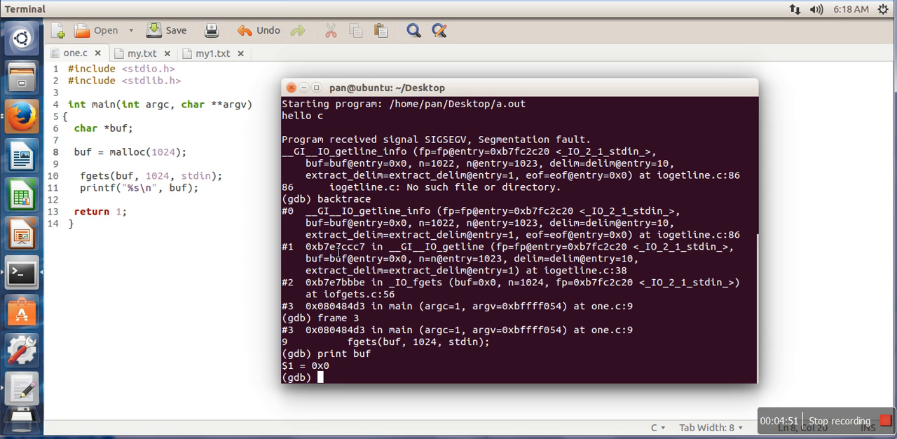
pyautogui.write('q')
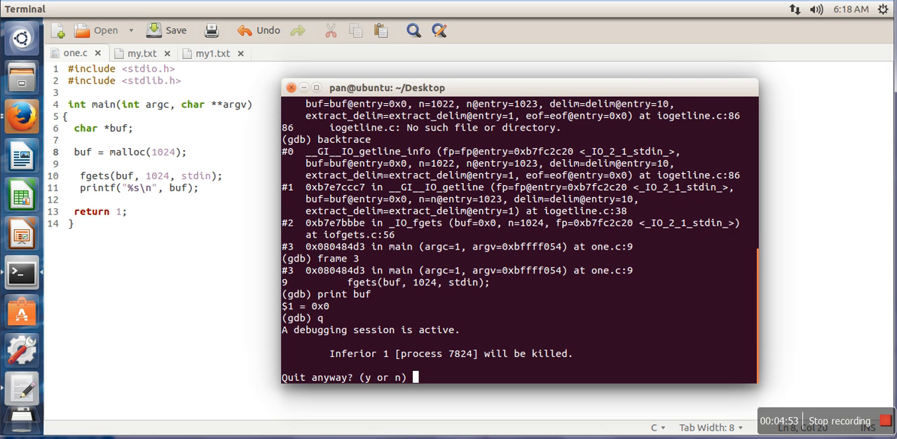
pyautogui.write('y')
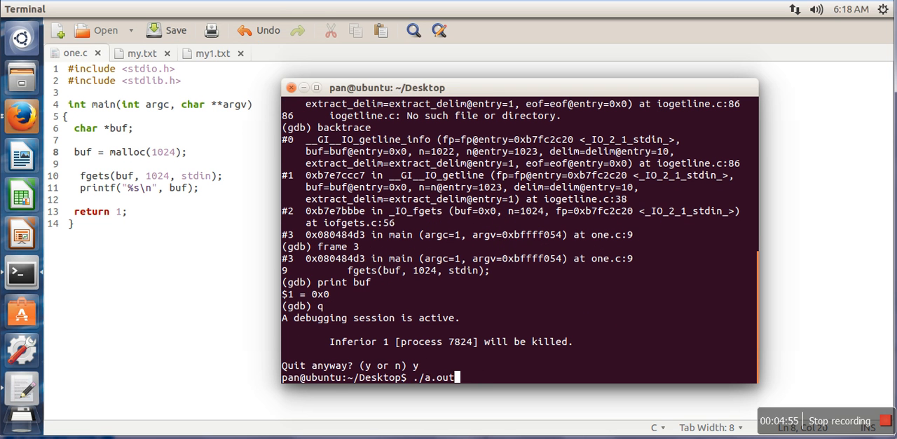
pyautogui.press('Return')
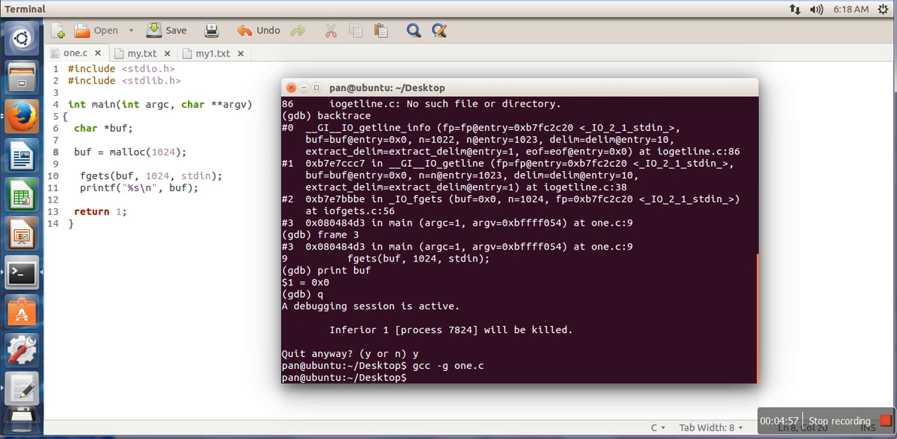
pyautogui.write('./a.out')
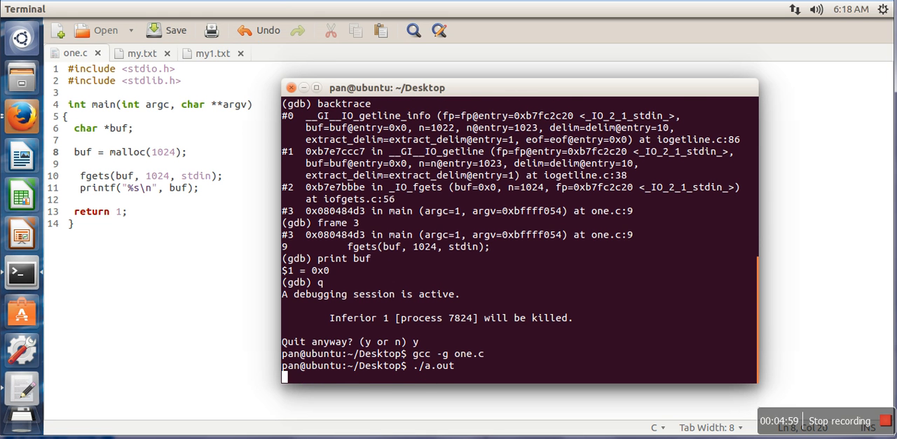